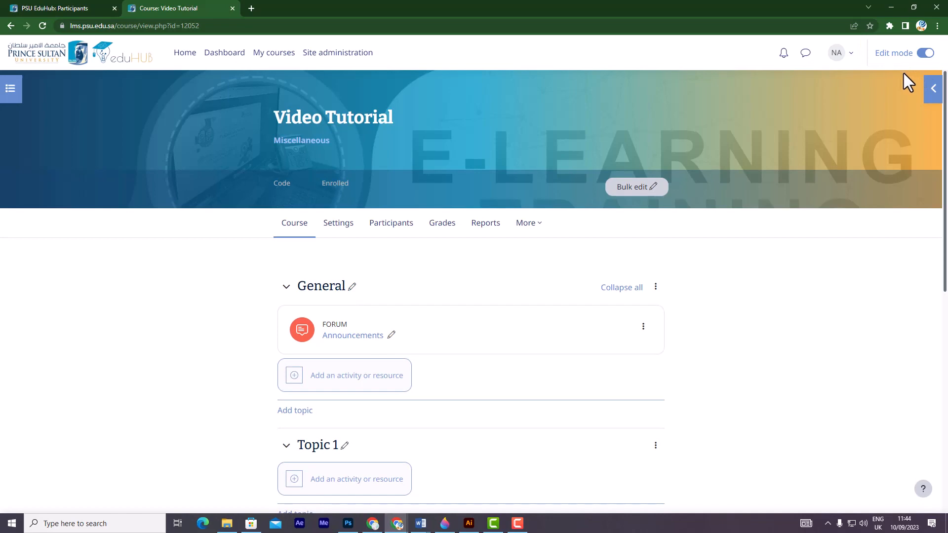
Begin adding an activity or resource under the General section of the Video Tutorial course
{"action": "left_click", "coordinate": [355, 375]}
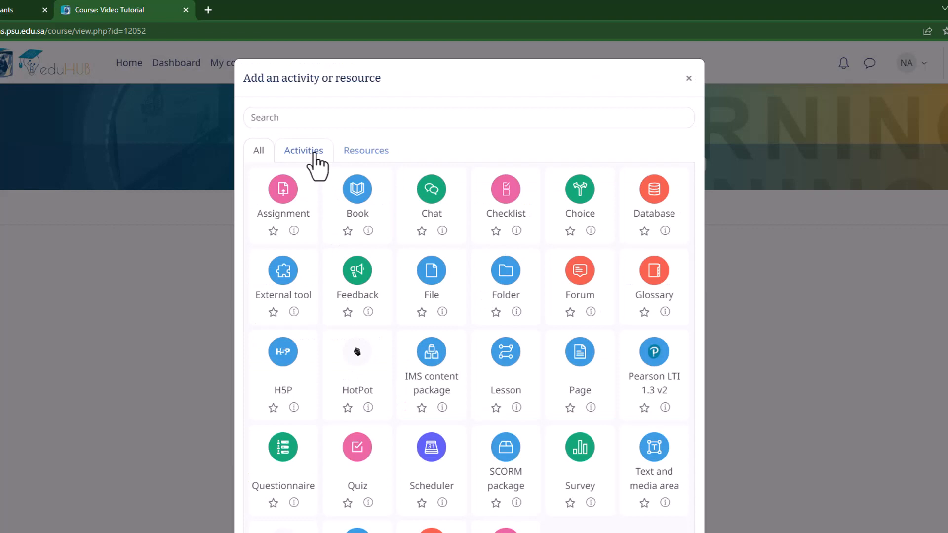
Choose Assignment as the new activity type from the chooser
{"action": "left_click", "coordinate": [283, 189]}
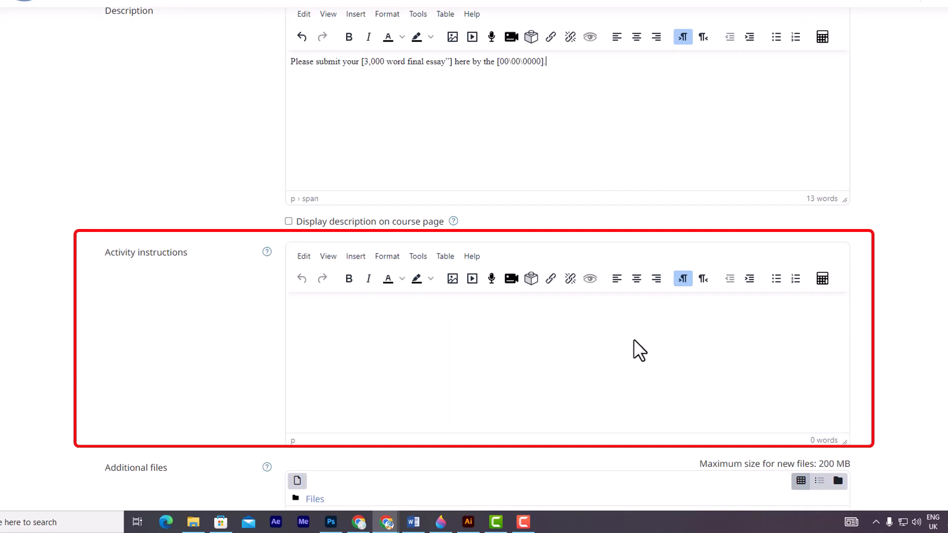
{"action": "scroll", "scroll_direction": "down", "scroll_amount": 3}
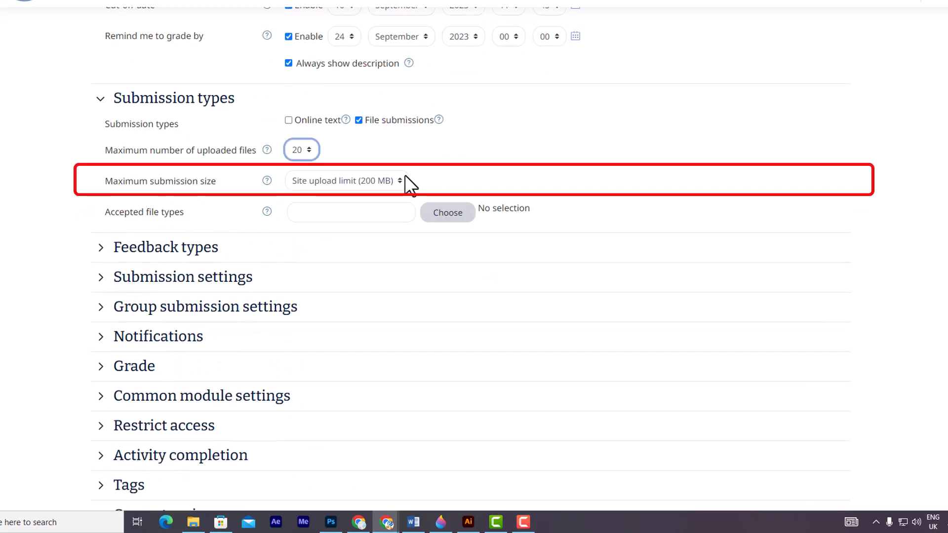
Review the Maximum submission size limits available for file submissions
{"action": "left_click", "coordinate": [347, 180]}
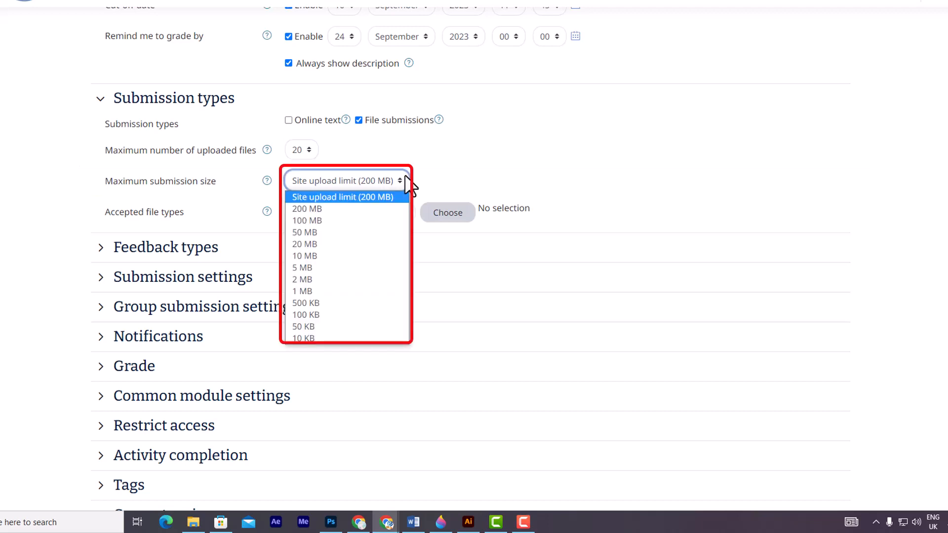